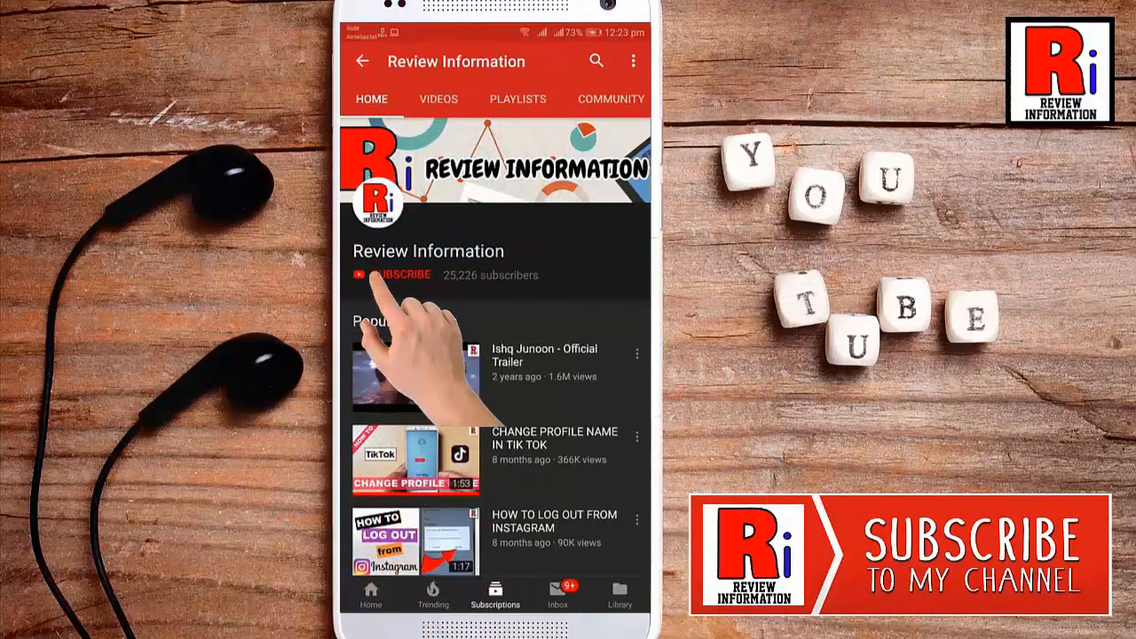
Subscribe to the Review Information channel in YouTube.
click(400, 274)
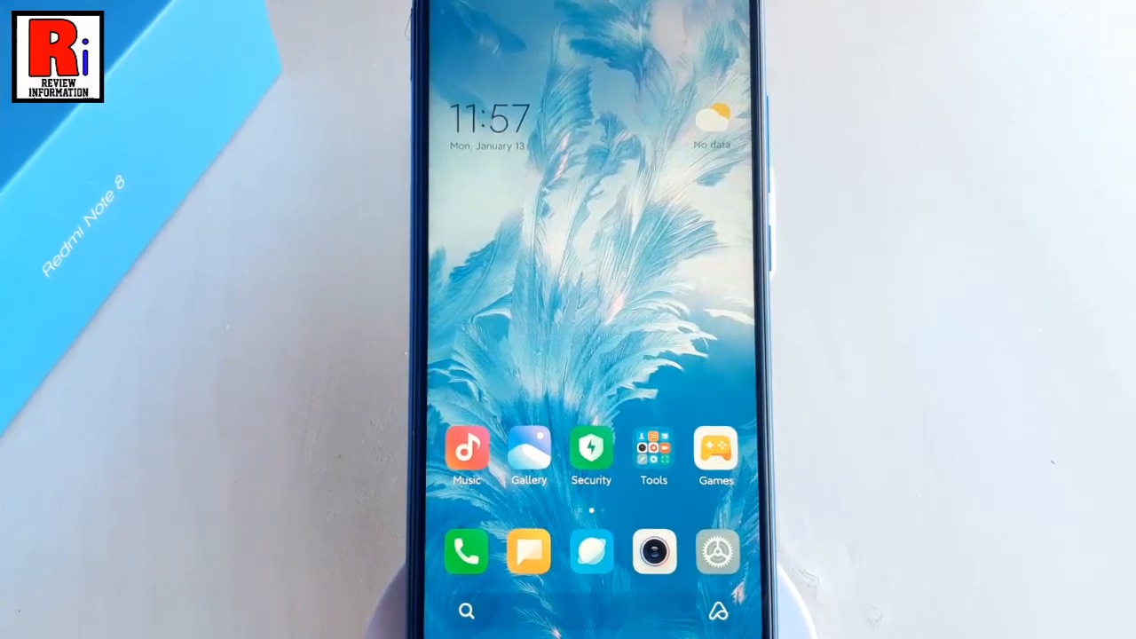
Launch the Settings app from the MIUI home screen.
click(717, 552)
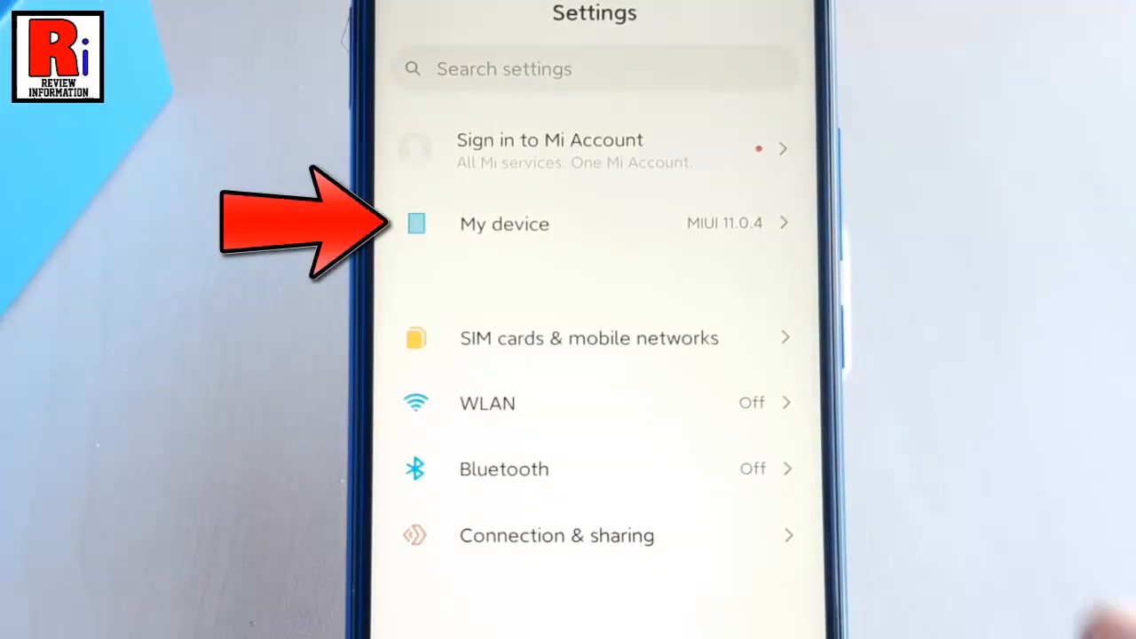
Show the full Redmi Note 8 spec list via My device > All specs.
click(504, 223)
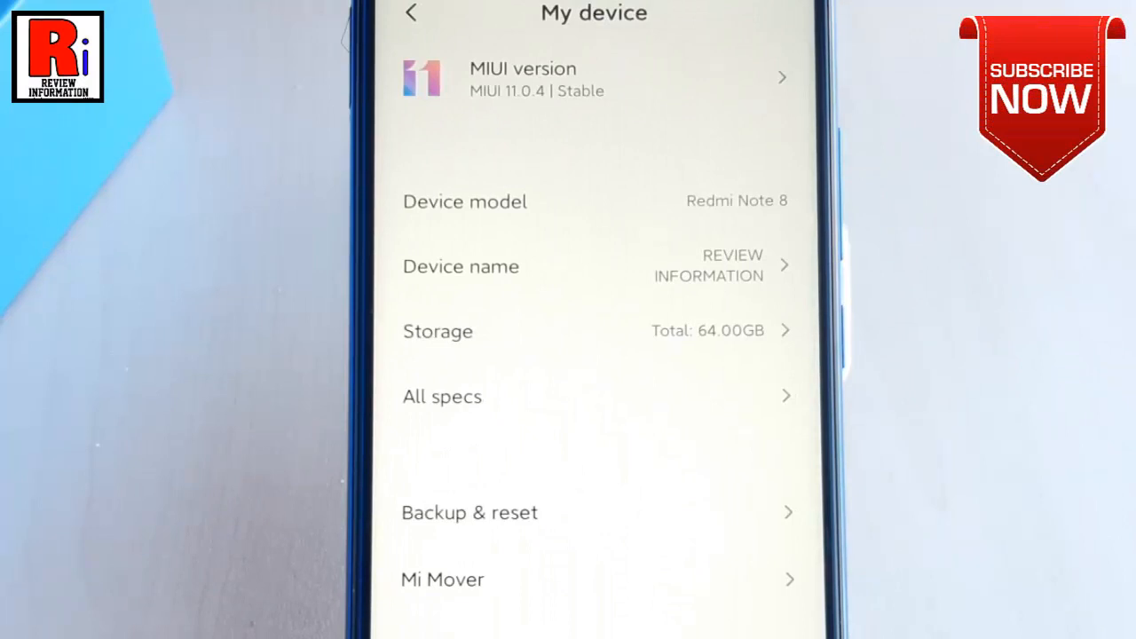
click(442, 398)
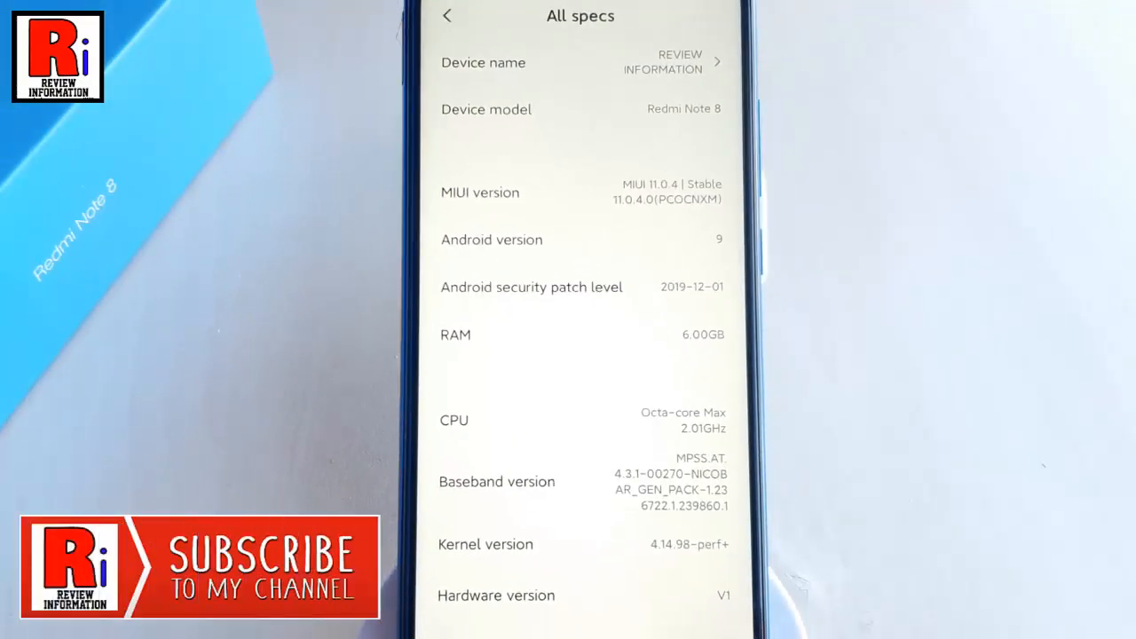
Return to the main Settings list and scroll down toward Additional settings.
click(449, 18)
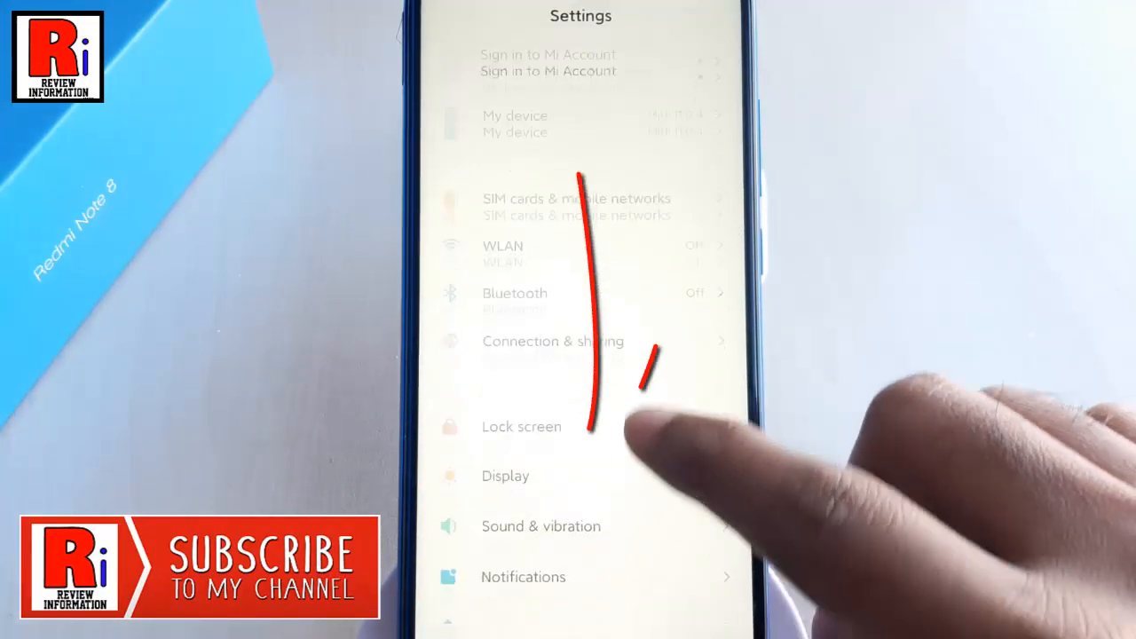
scroll(down, 3)
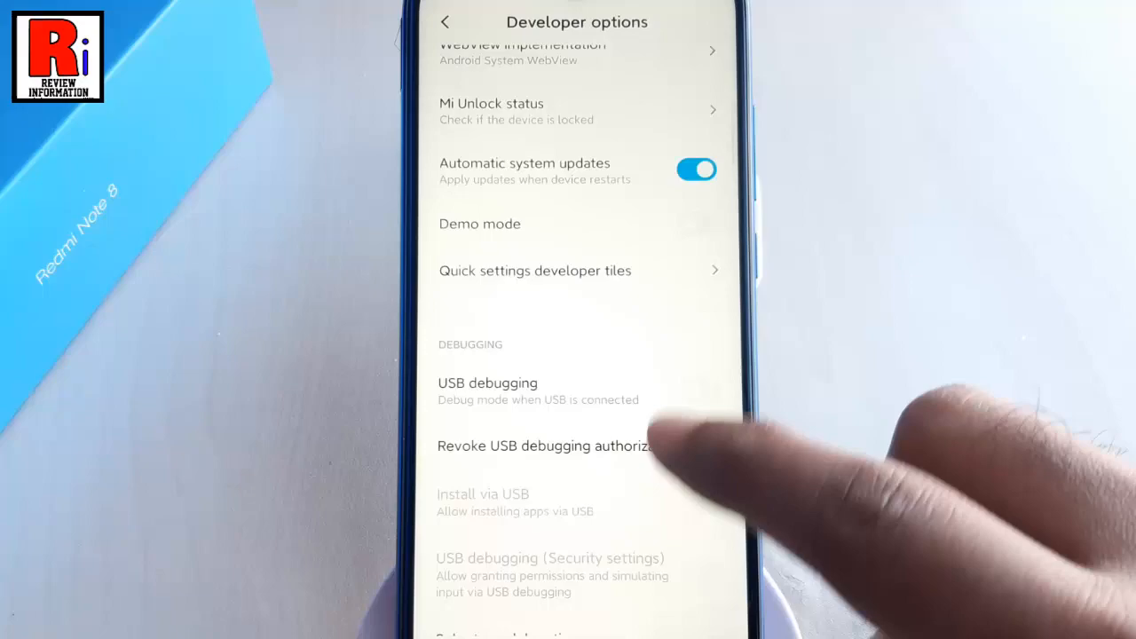
scroll(down, 3)
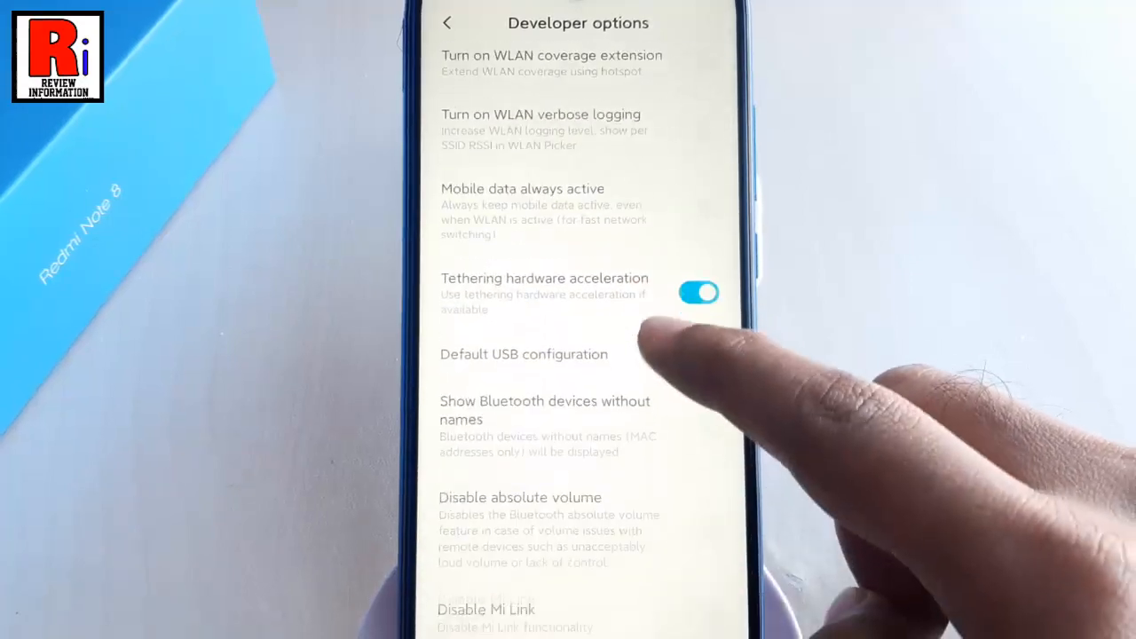
scroll(down, 3)
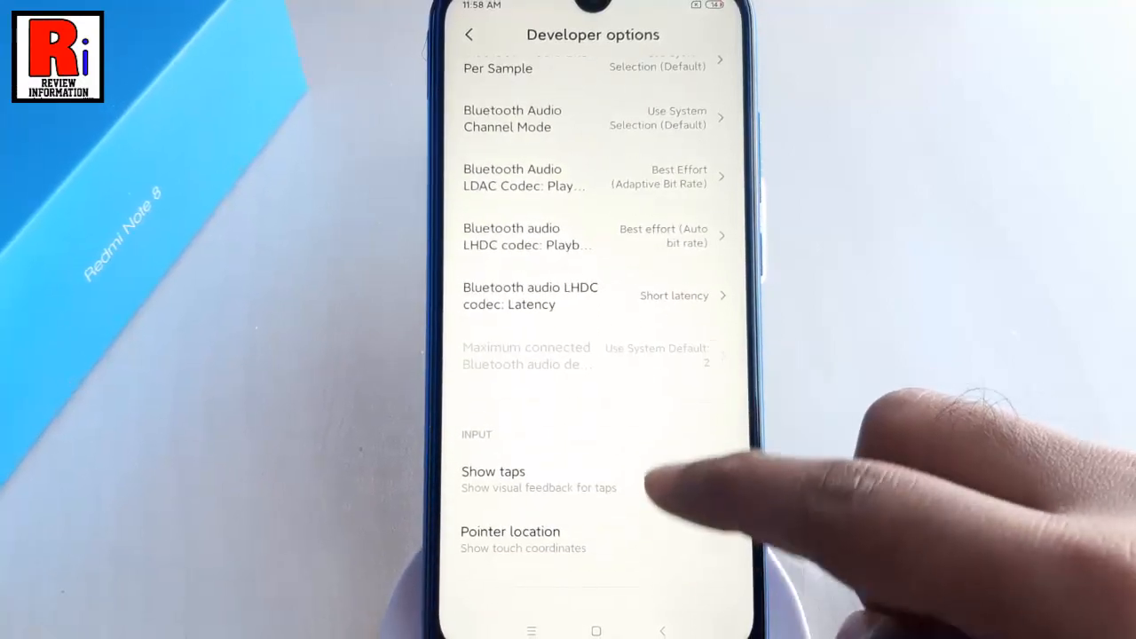
scroll(down, 3)
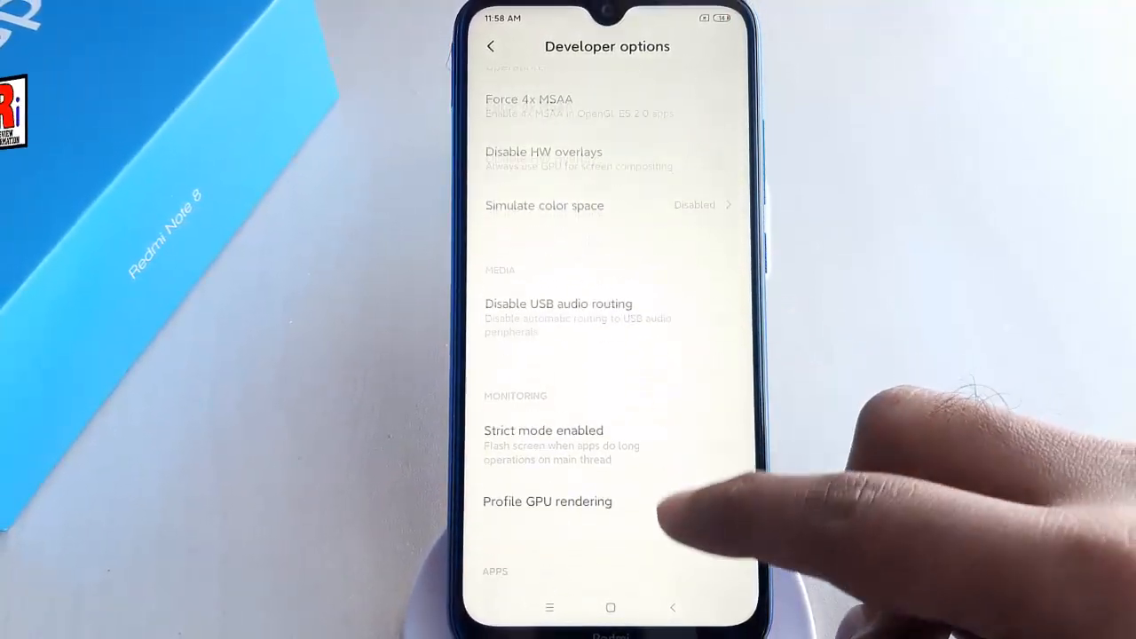